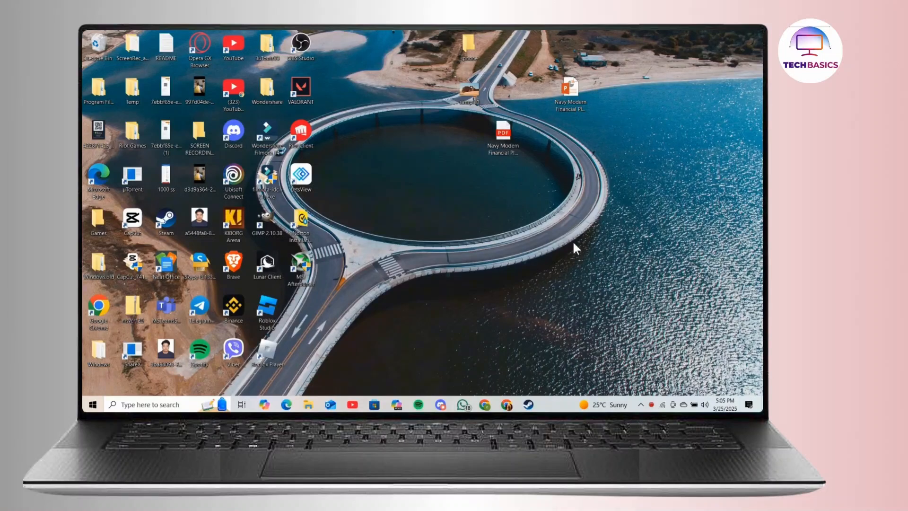
mouse_move(544, 306)
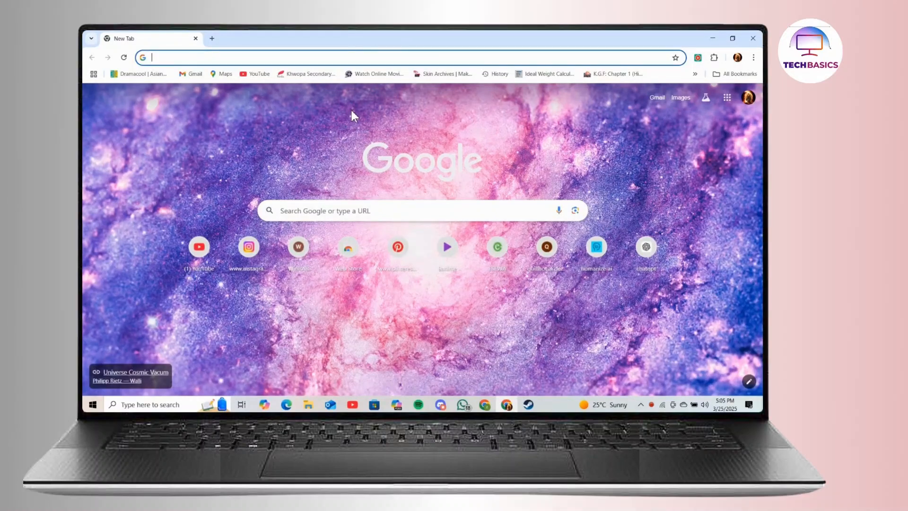
Load the YouTube home page and bring up the account menu from the profile avatar
text(youtube.com)
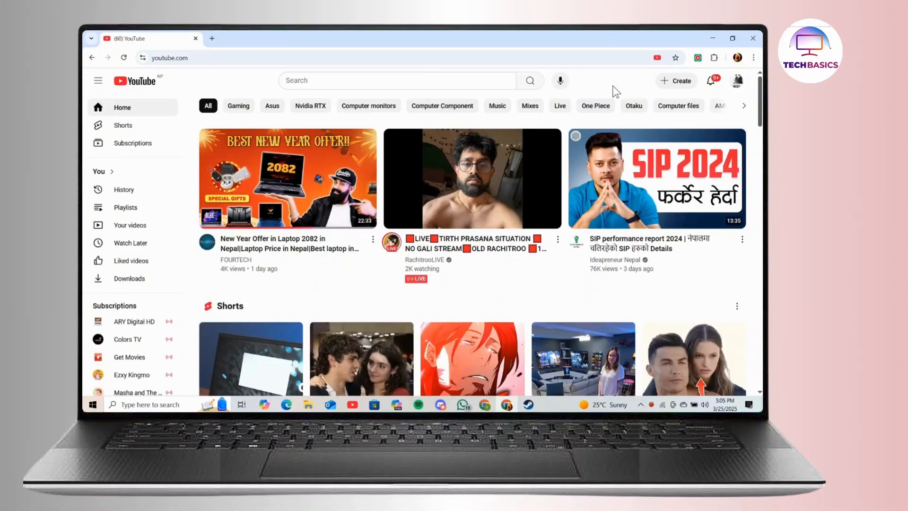
click(737, 81)
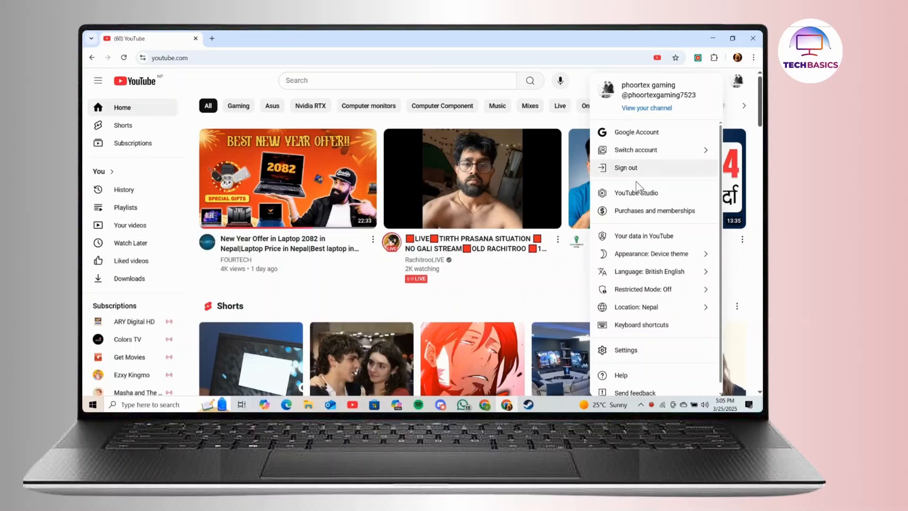
Enter YouTube Studio and go to the Channel content list of uploaded videos
click(636, 193)
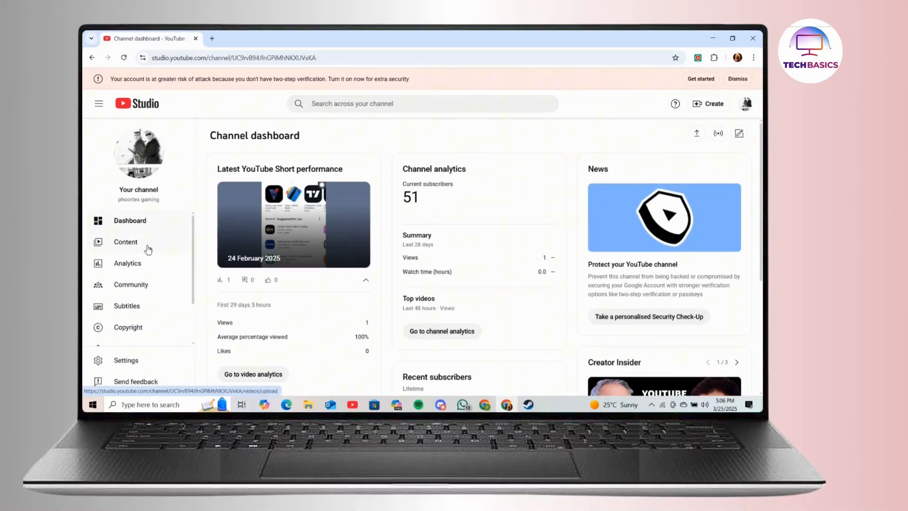
click(125, 242)
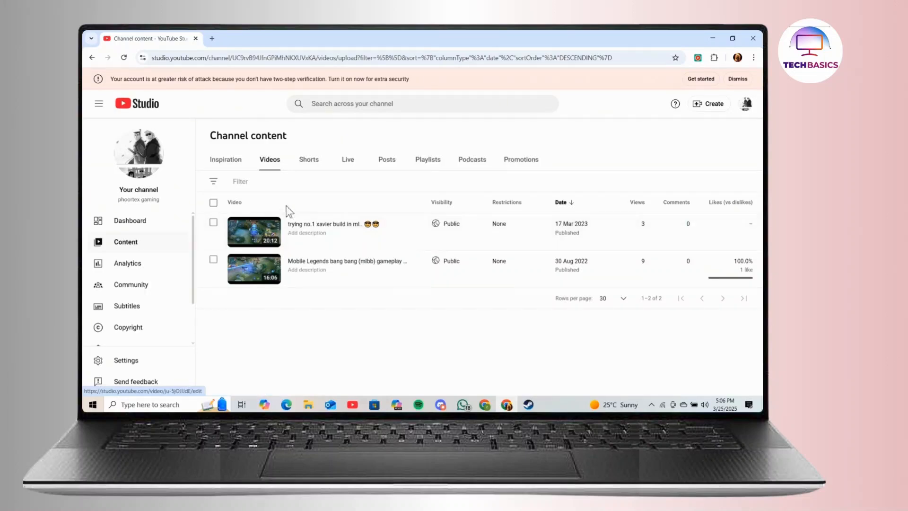
mouse_move(308, 159)
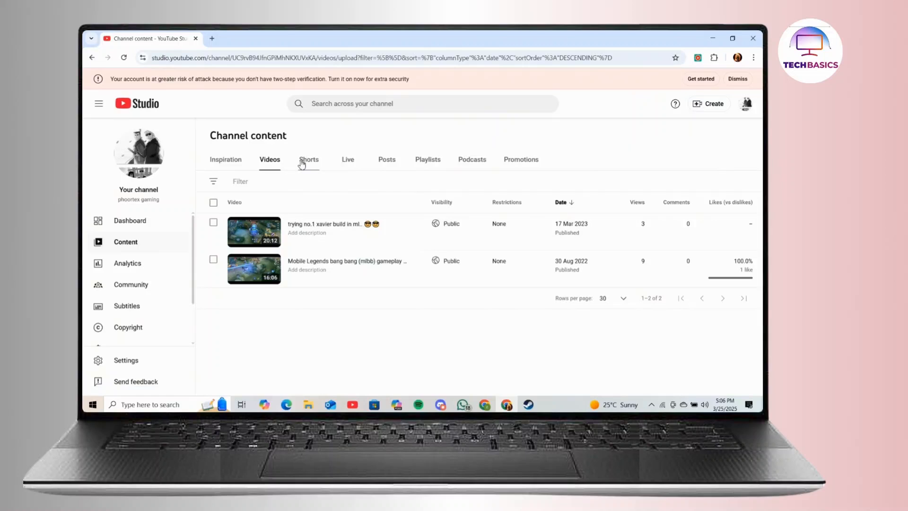
Show the Shorts list and bring up the Video details of the 16 December 2024 Short
click(309, 159)
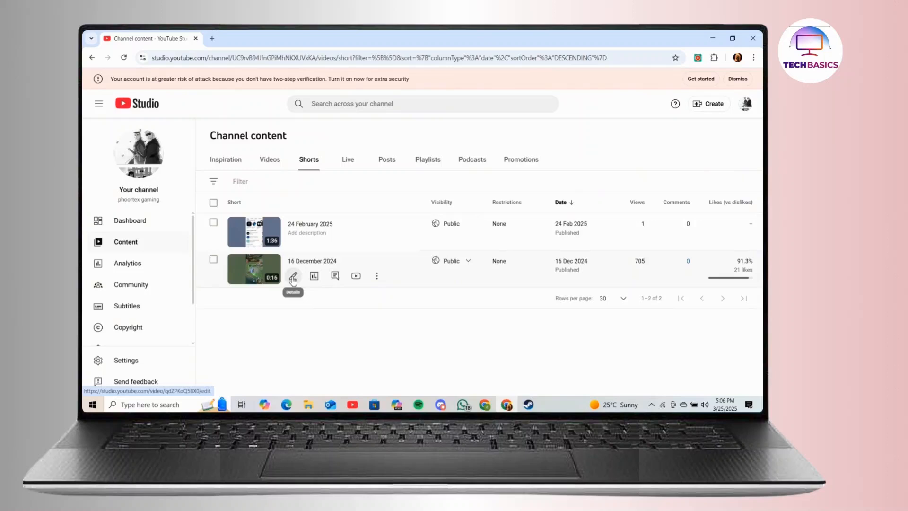
click(293, 276)
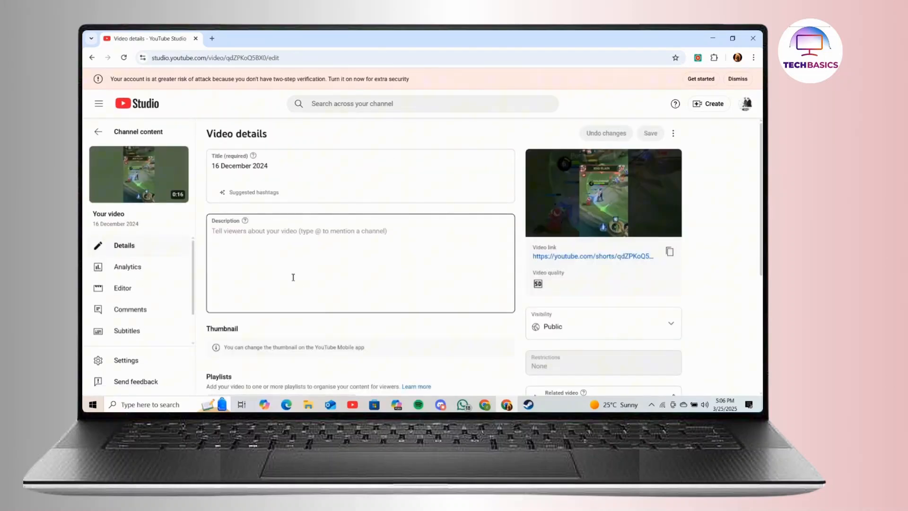
Untick 'Show how many viewers like this video' under Comments and ratings and save
scroll(down, 3)
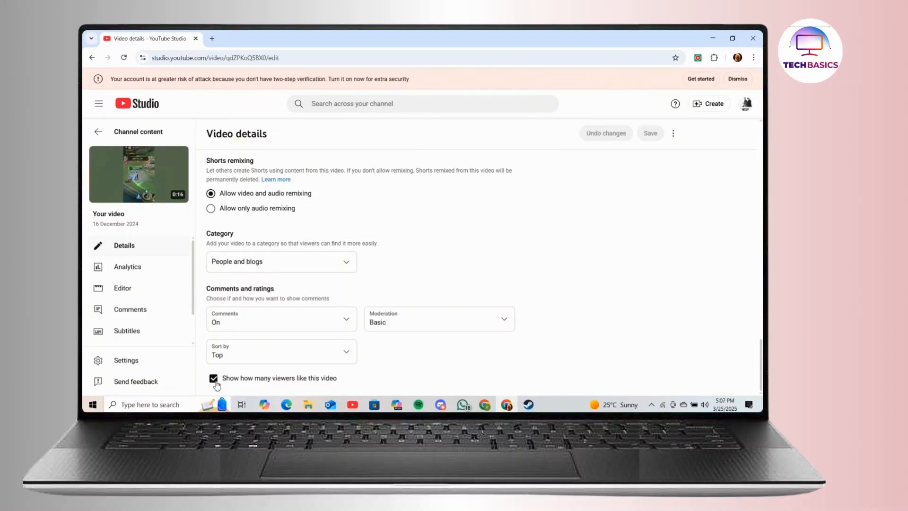
click(211, 360)
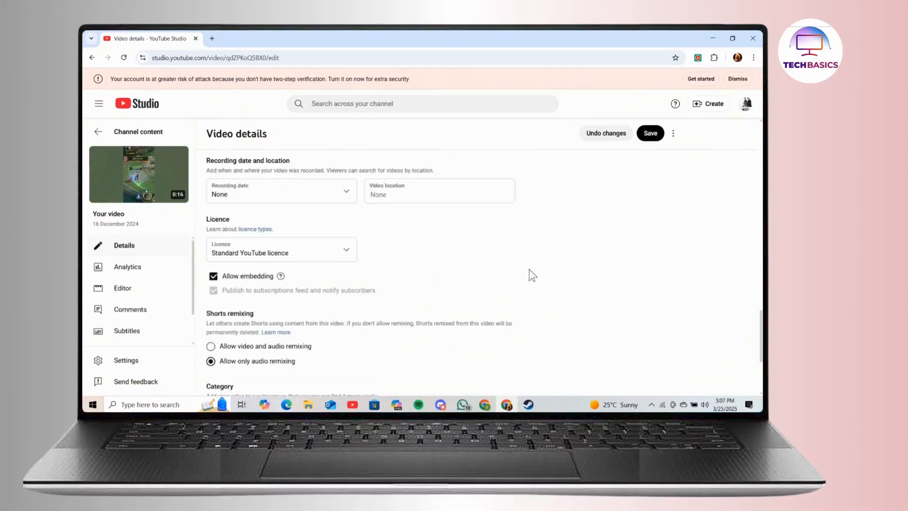
scroll(down, 3)
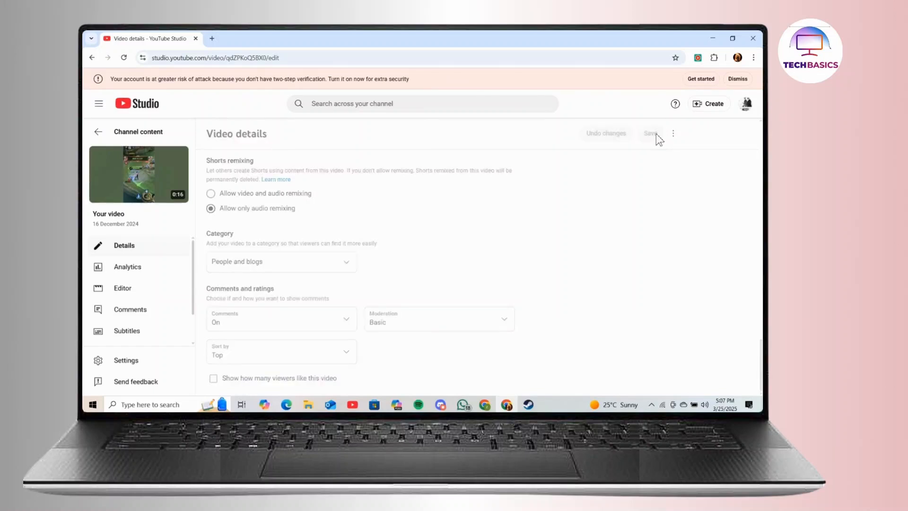
click(650, 133)
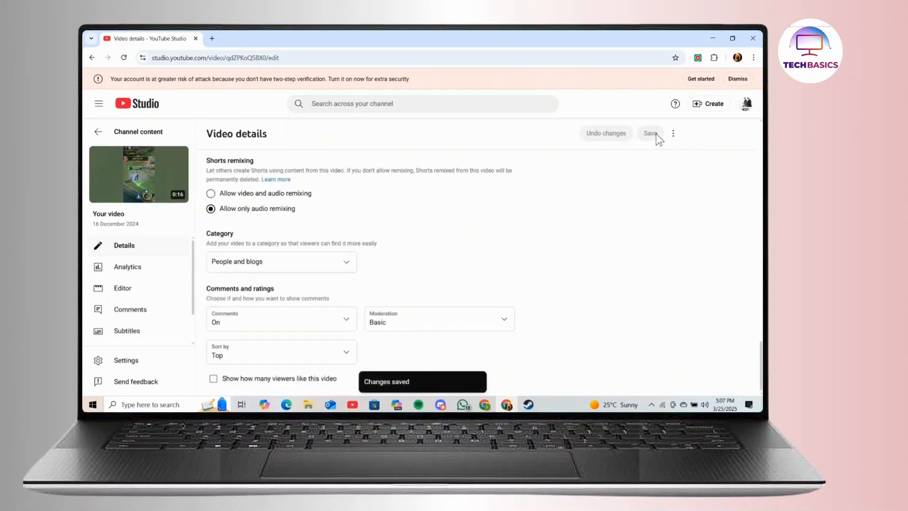